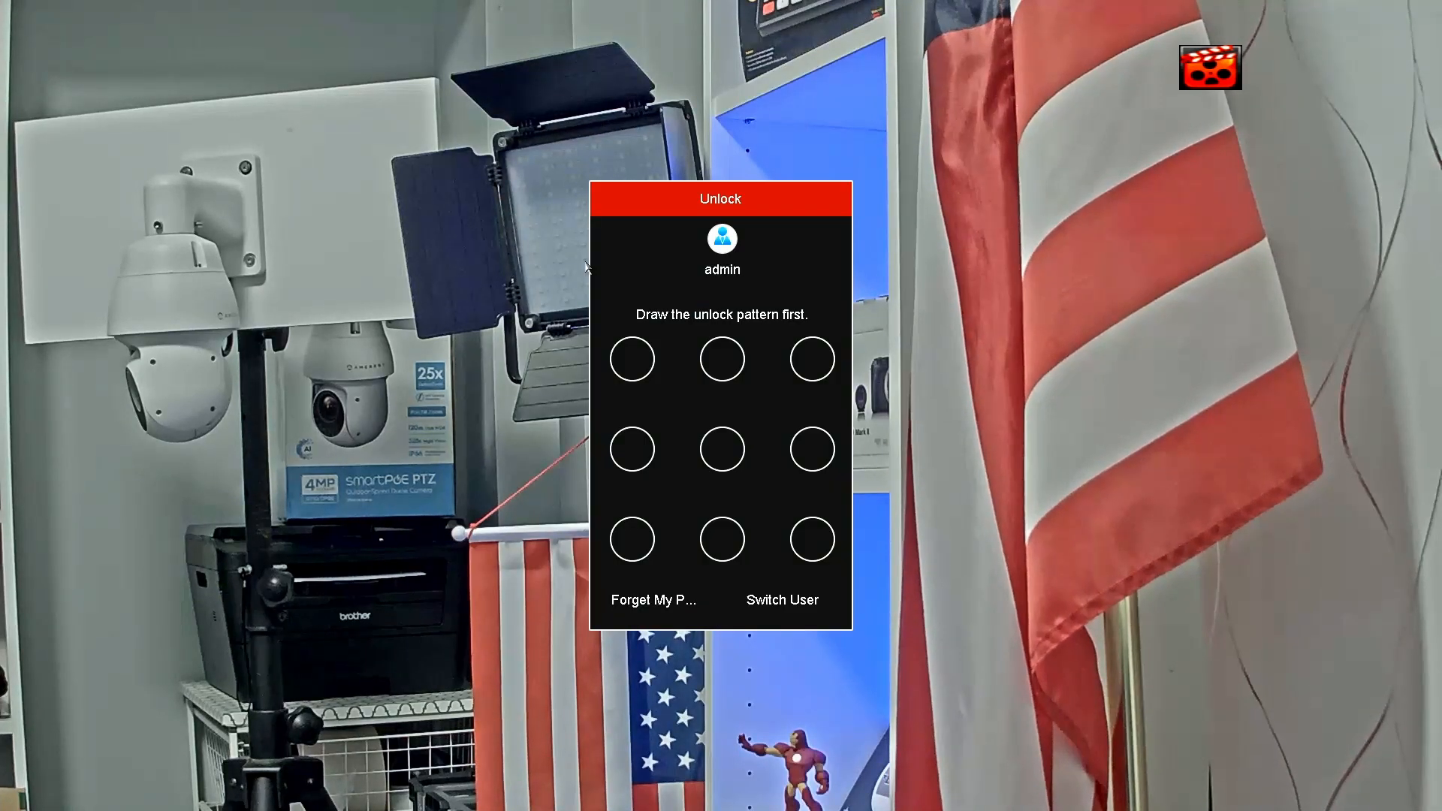
Unlock the recorder with the pattern and reach System Maintenance device info for DS-7604NI-E1/4P.
left_click_drag(632, 359, 632, 538)
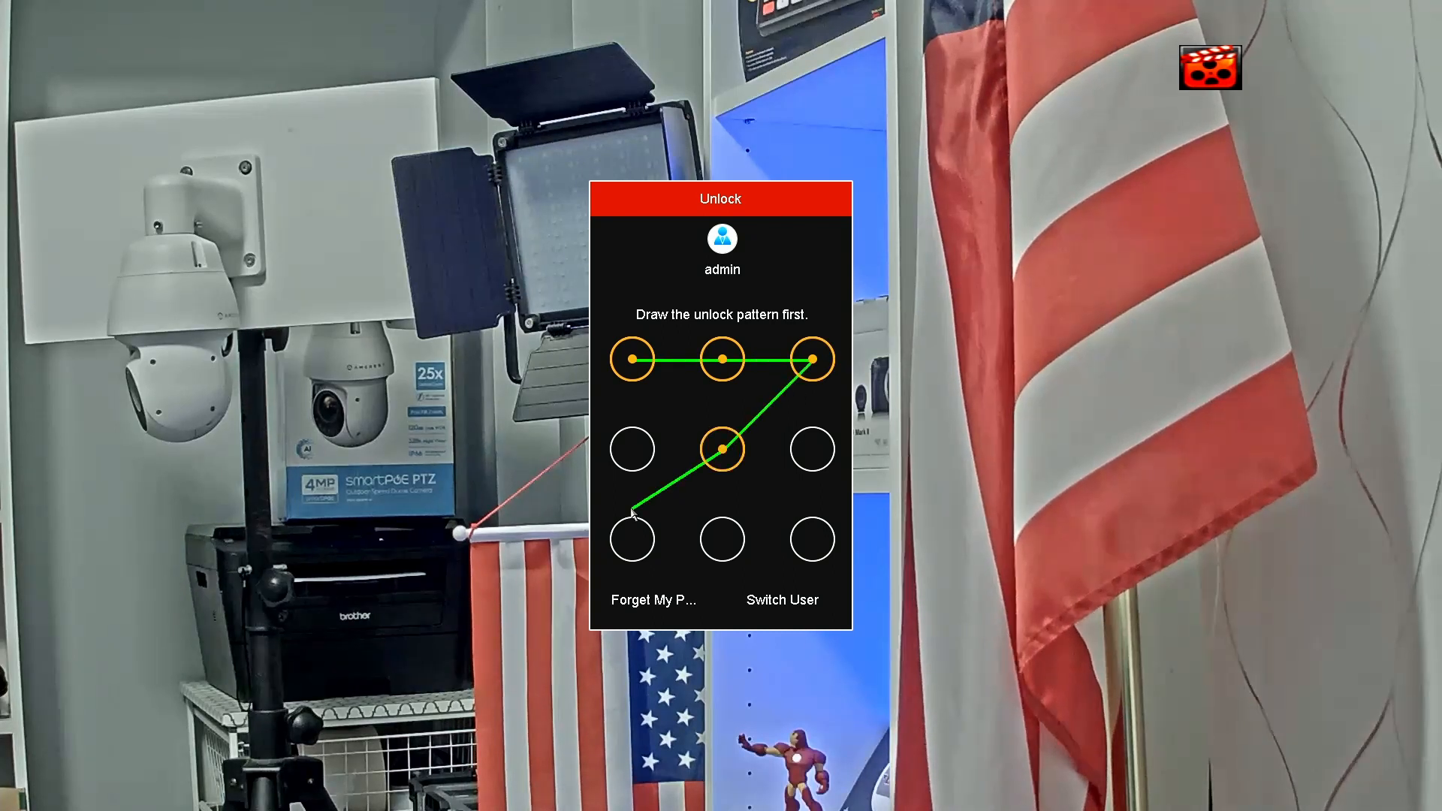
left_click(632, 538)
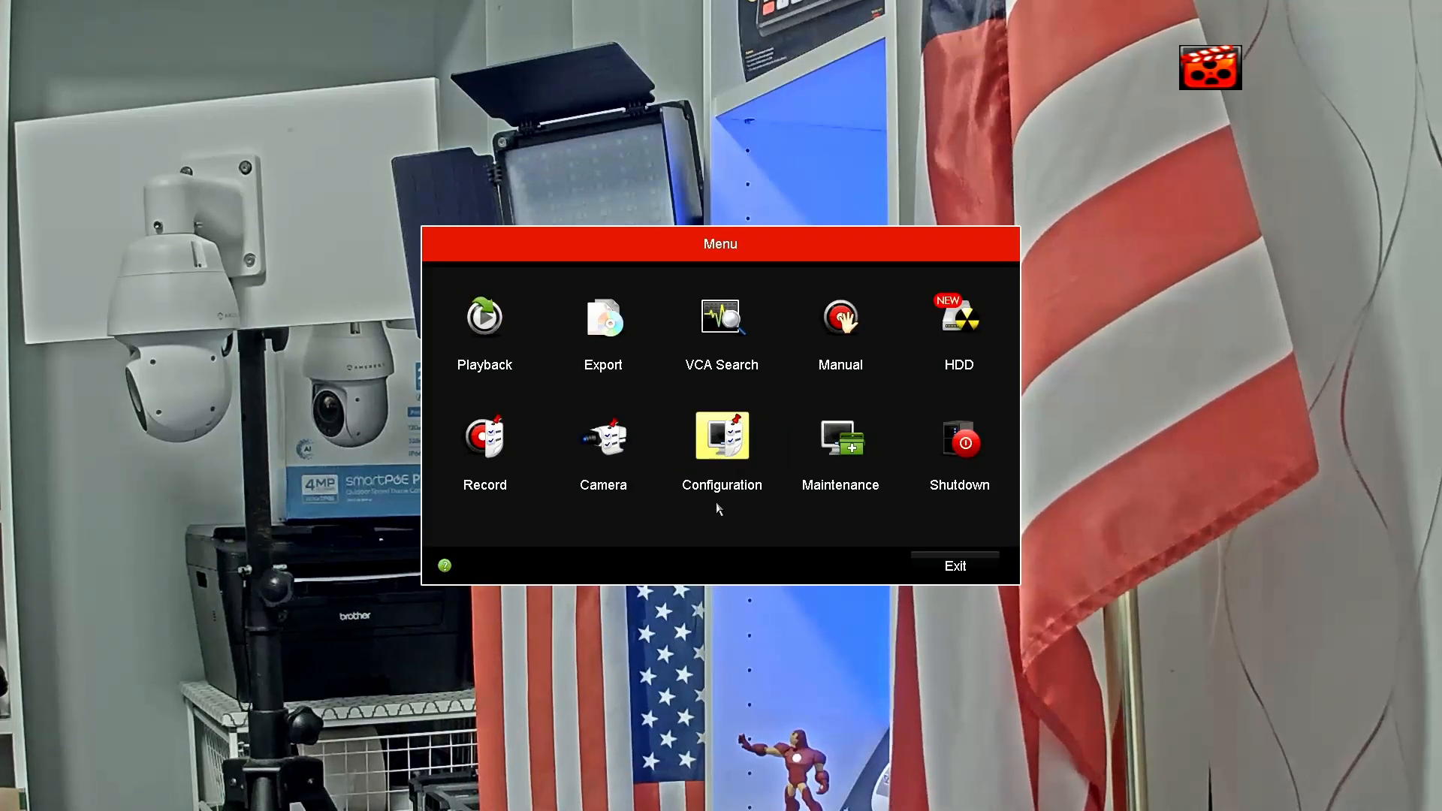
mouse_move(838, 434)
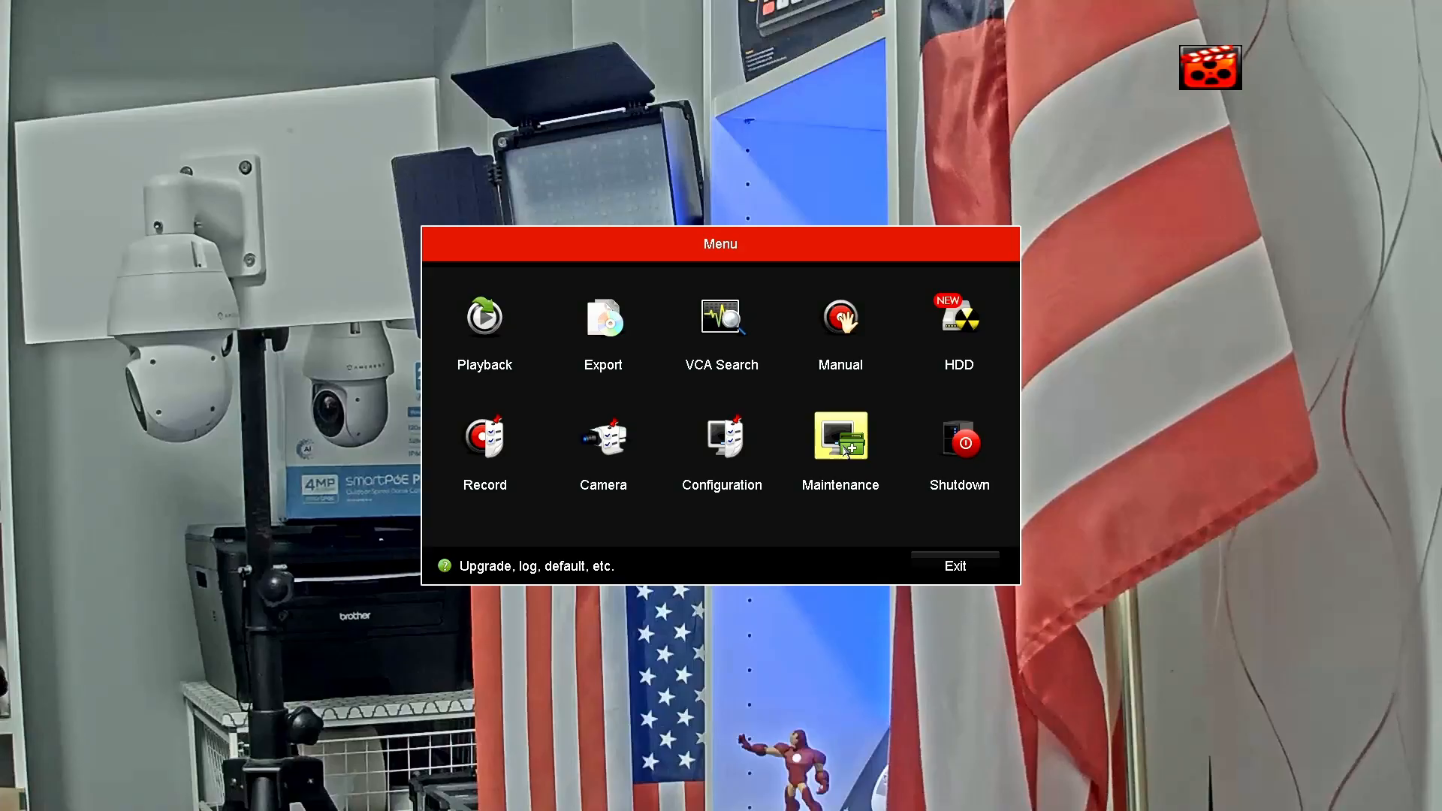
left_click(838, 437)
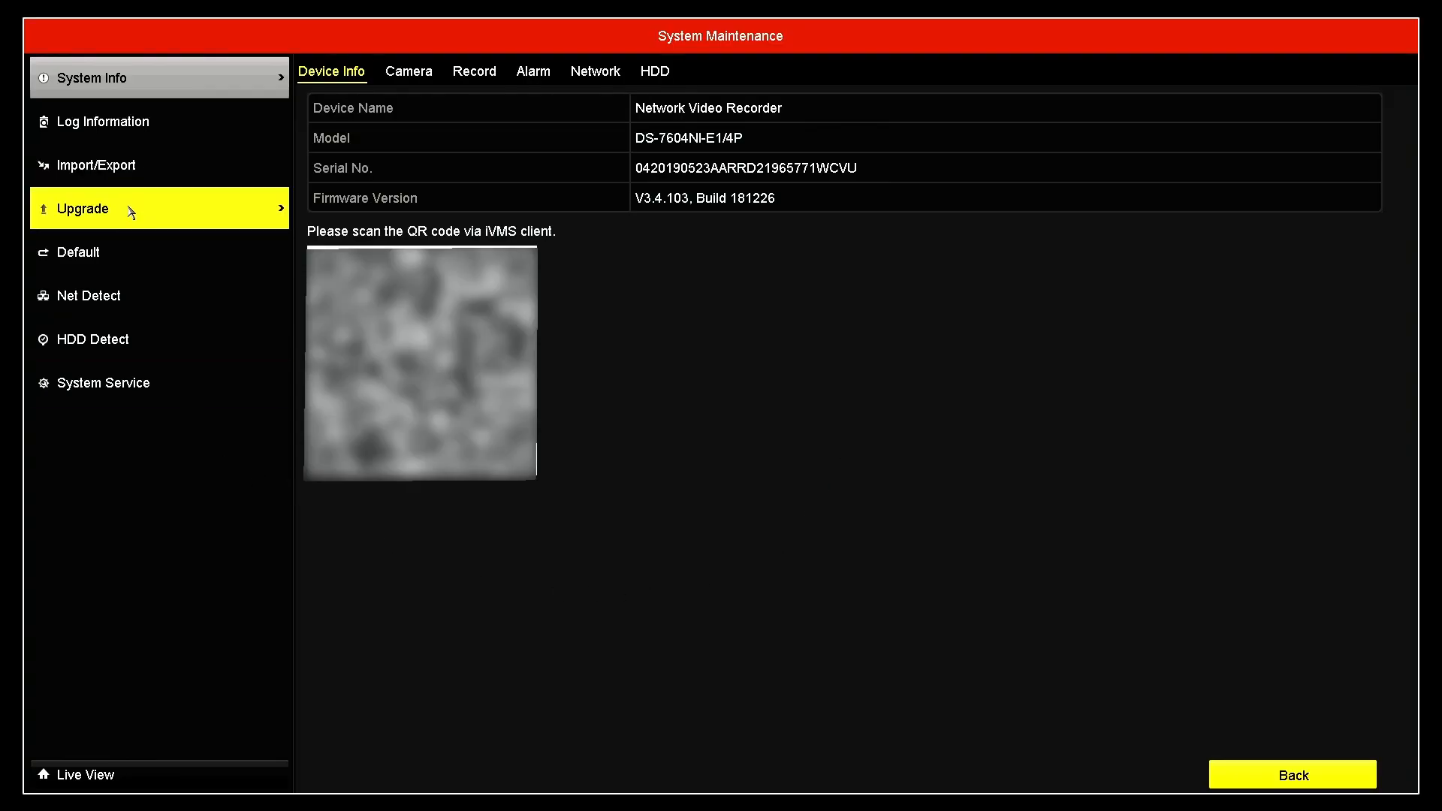
Show the Net Detect traffic graph for LAN1, sending over 2,000 Kbps and receiving under 40 Kbps.
left_click(89, 296)
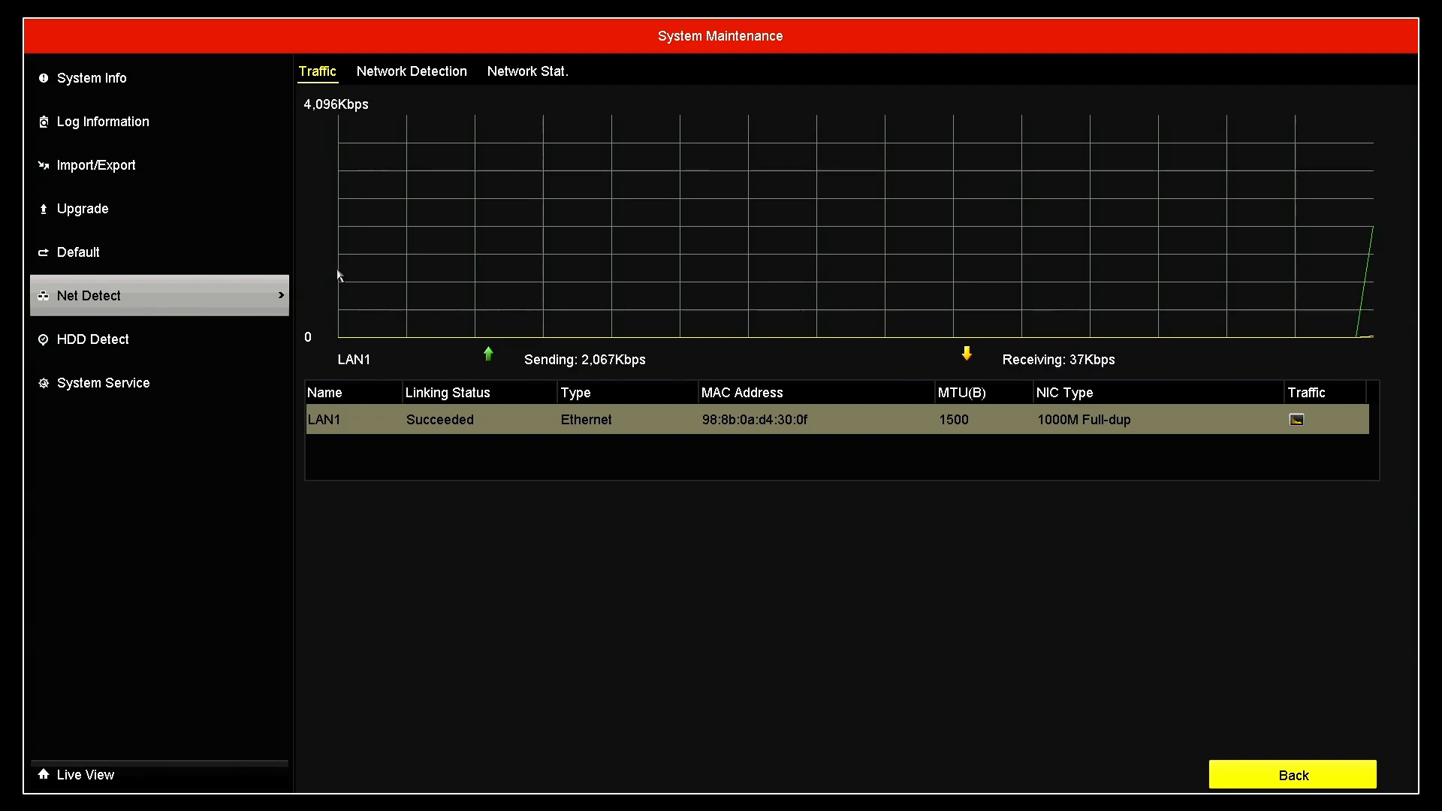
mouse_move(1116, 258)
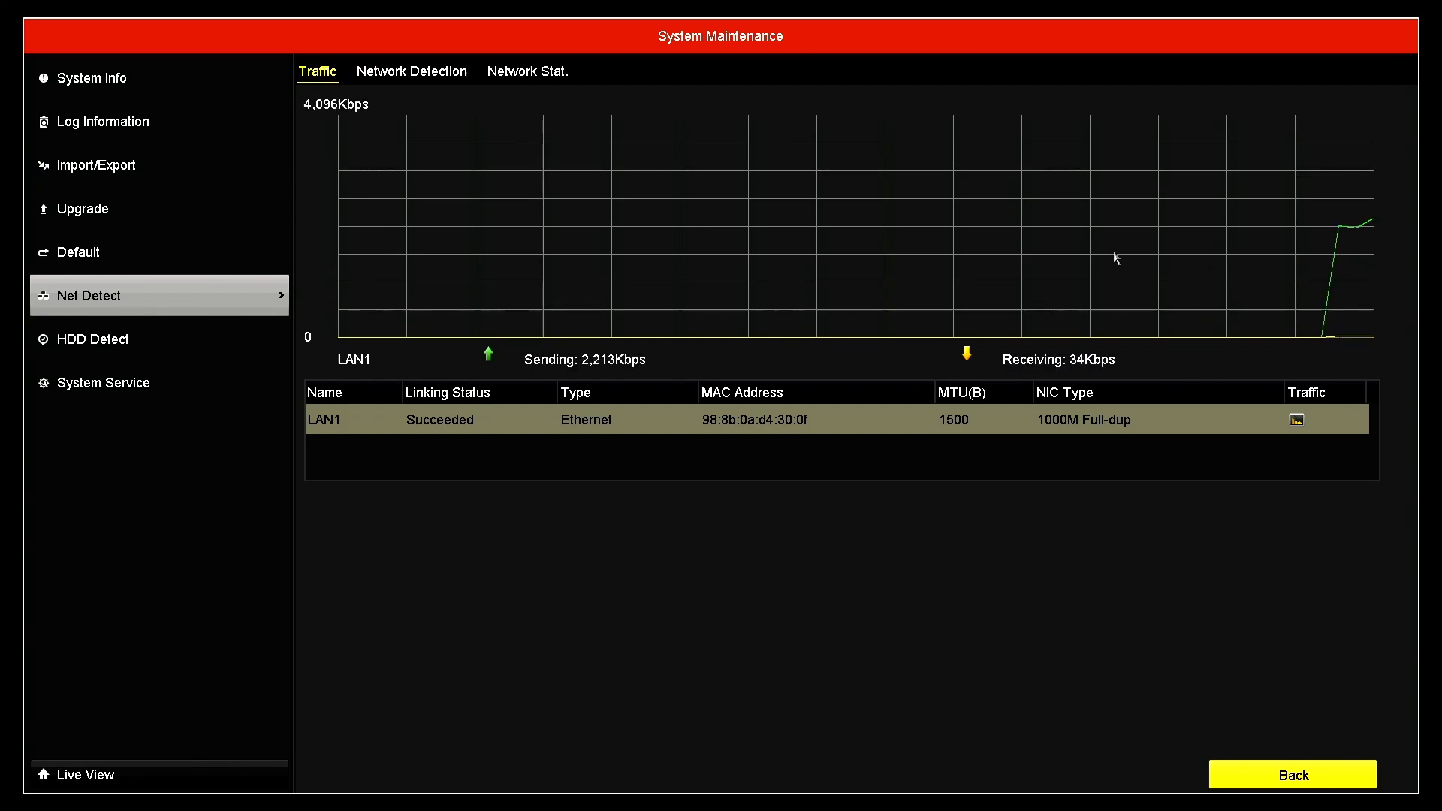
mouse_move(1236, 265)
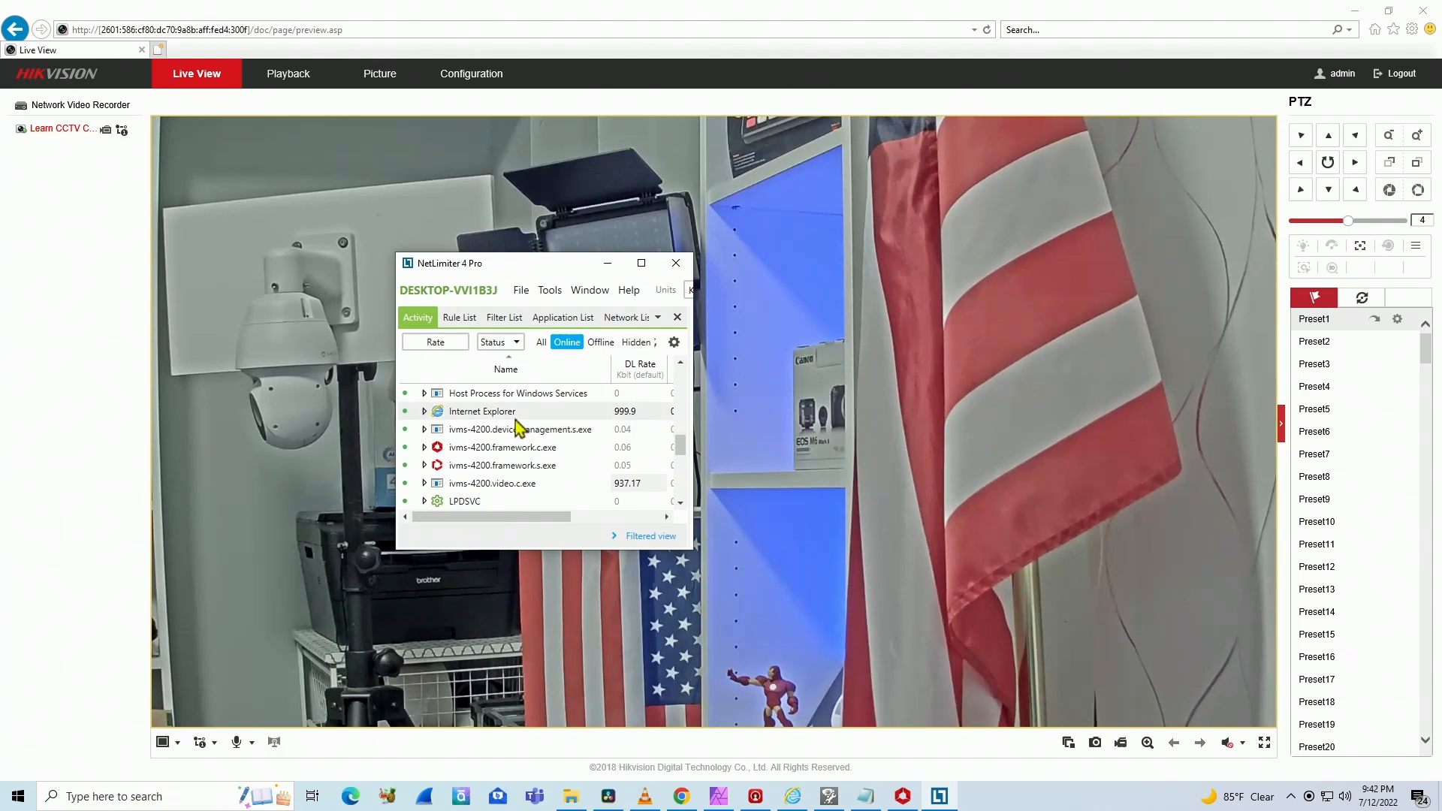
Select the Internet Explorer row, reading its download rate of about 1,025 KB/s.
left_click(482, 411)
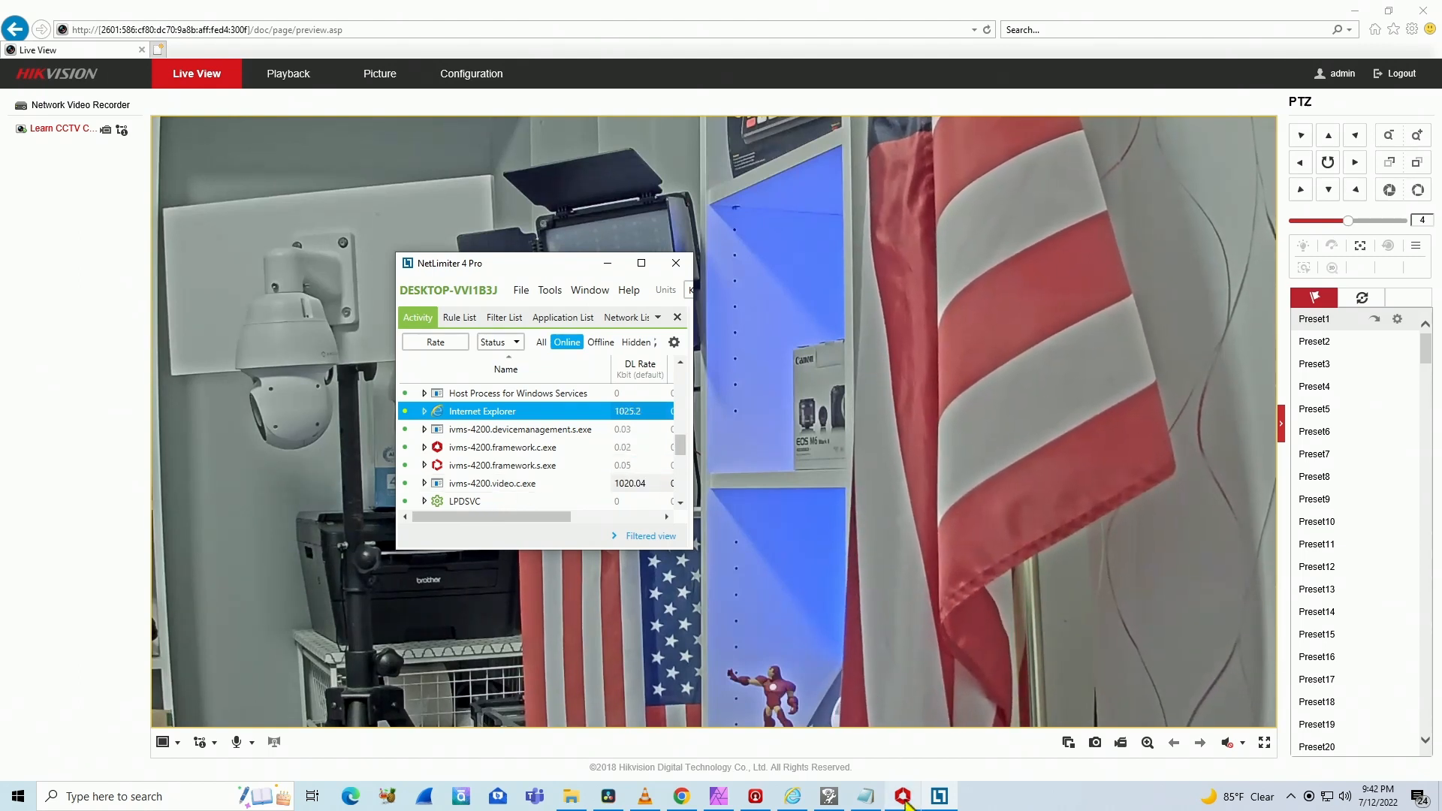
left_click(937, 796)
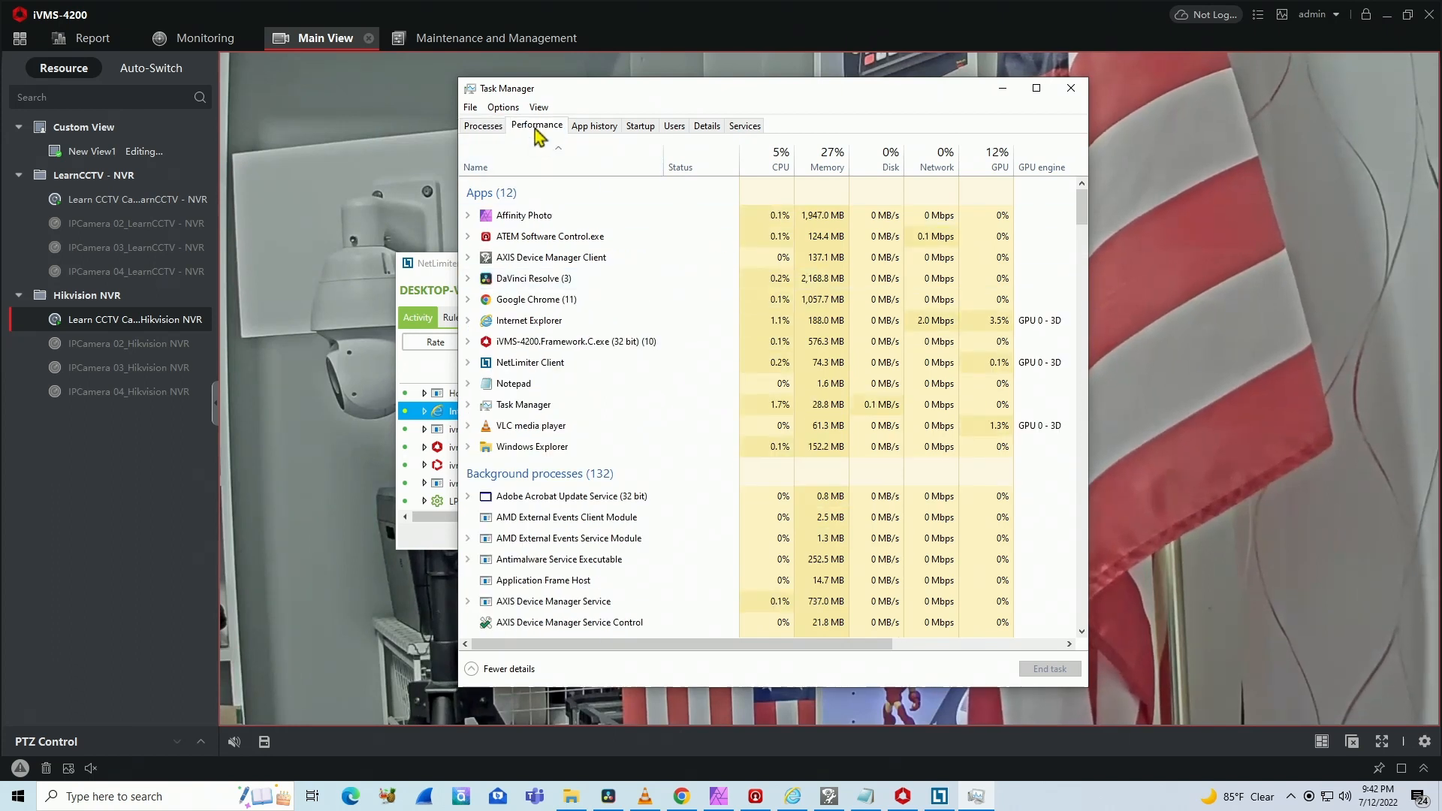
View the Ethernet graph at about 2.1 Mbps received, then bring the iVMS-4200 live view forward.
left_click(536, 125)
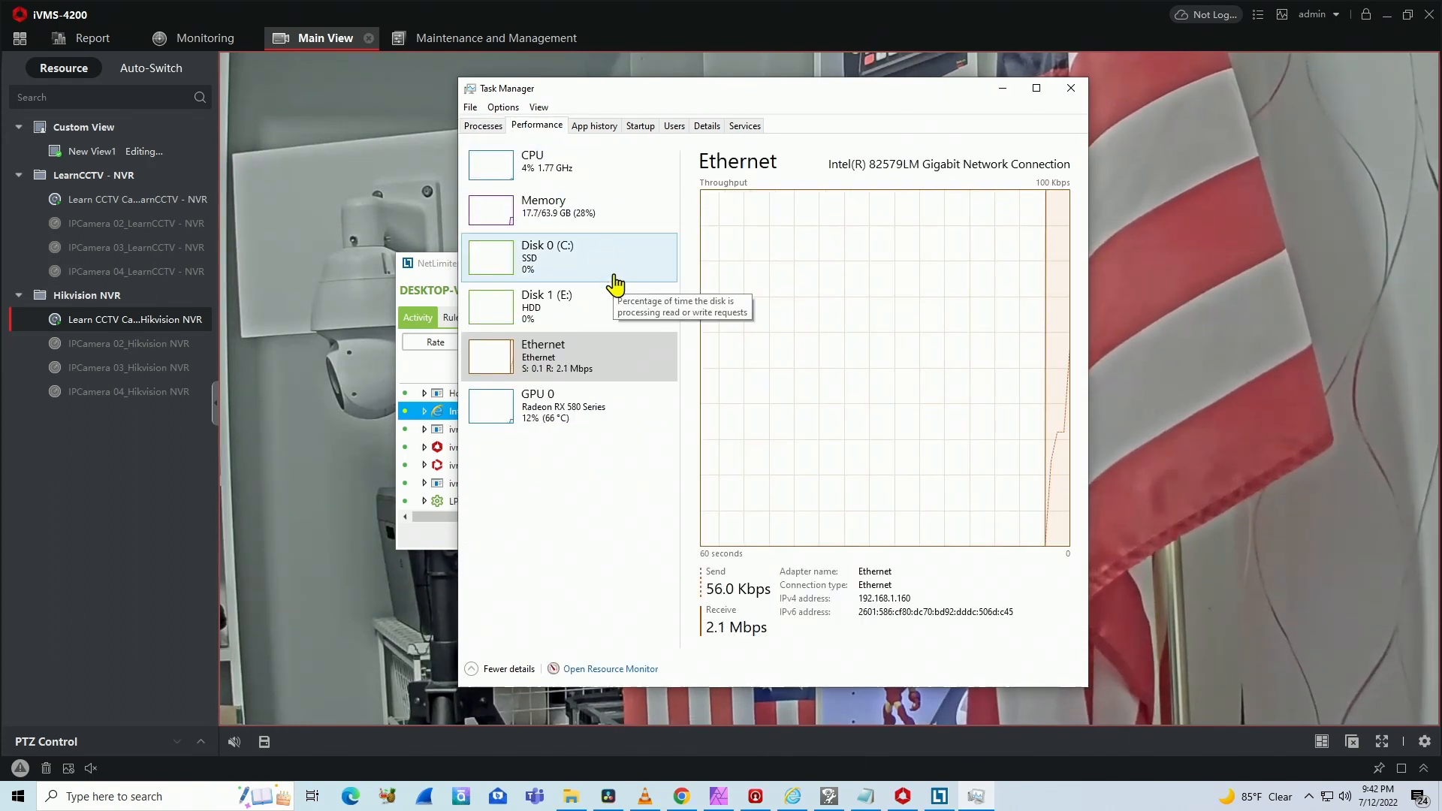
mouse_move(582, 372)
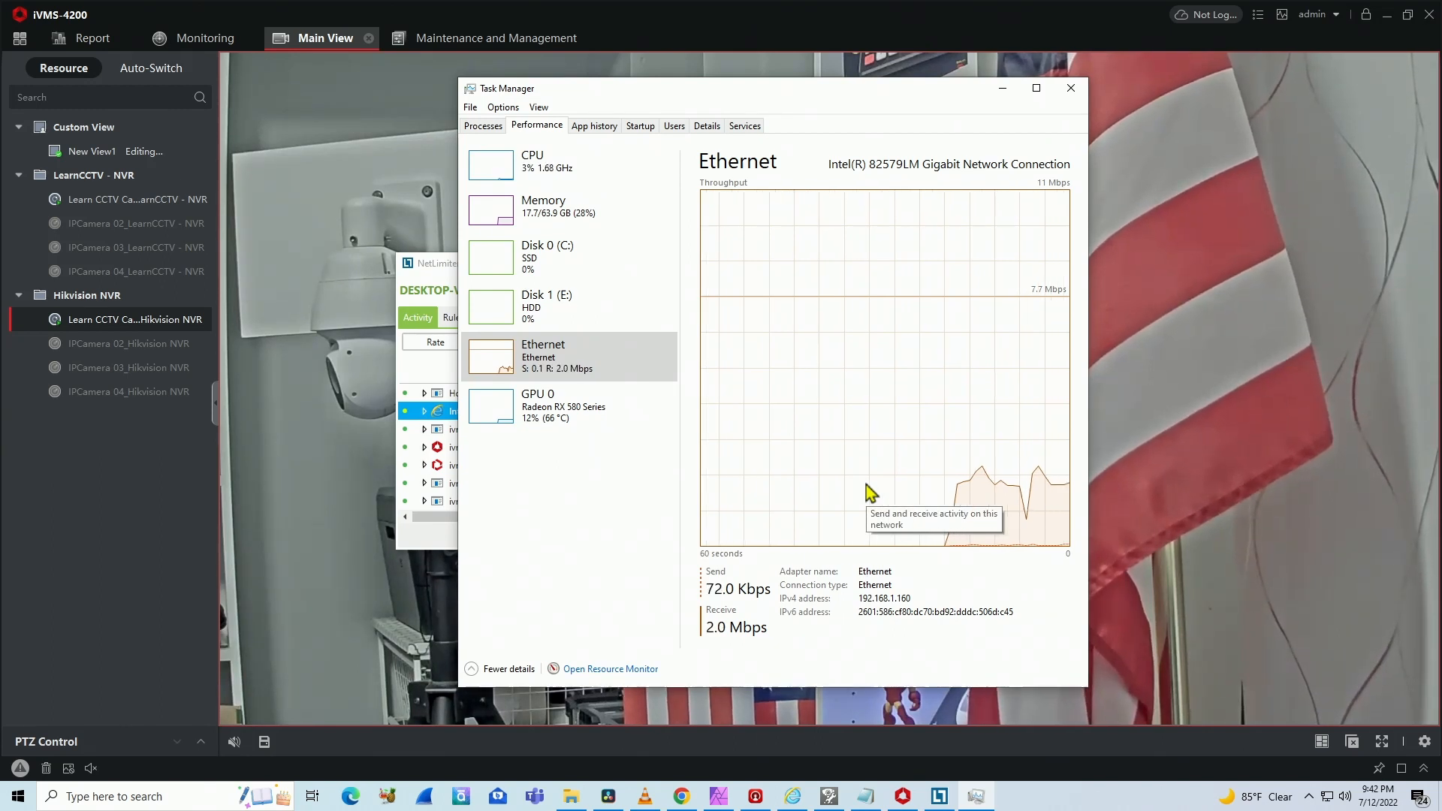
mouse_move(750, 641)
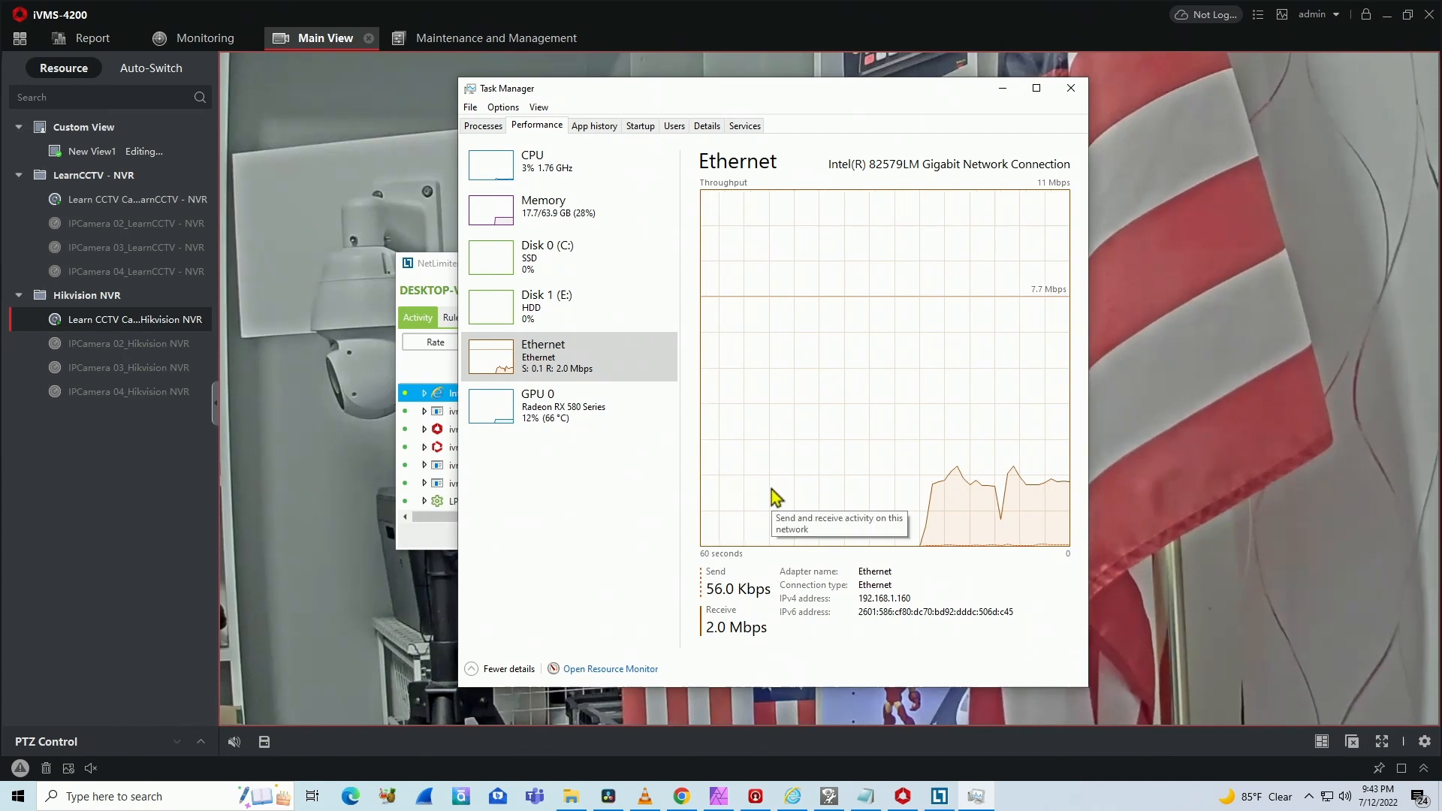
mouse_move(446, 281)
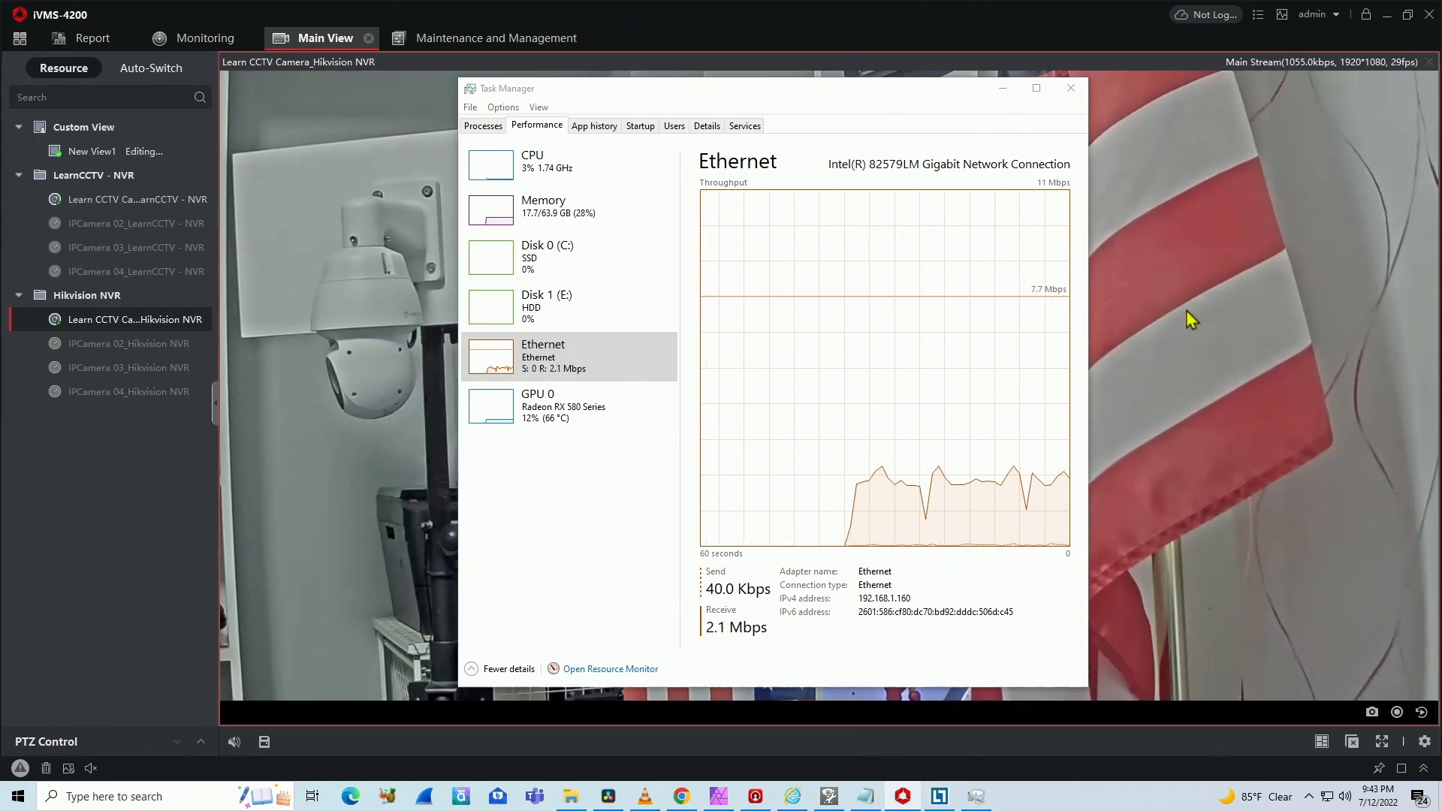
left_click(1069, 87)
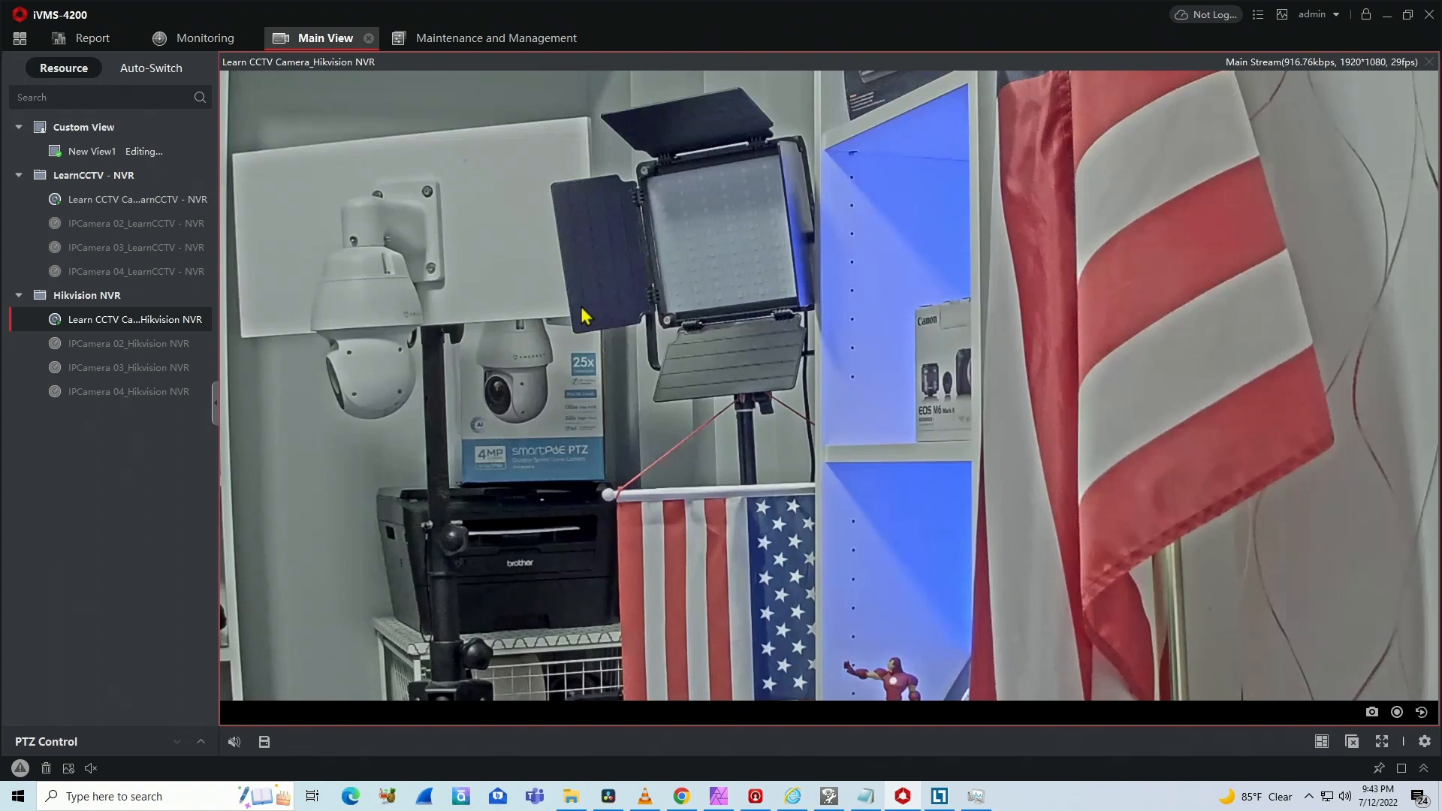